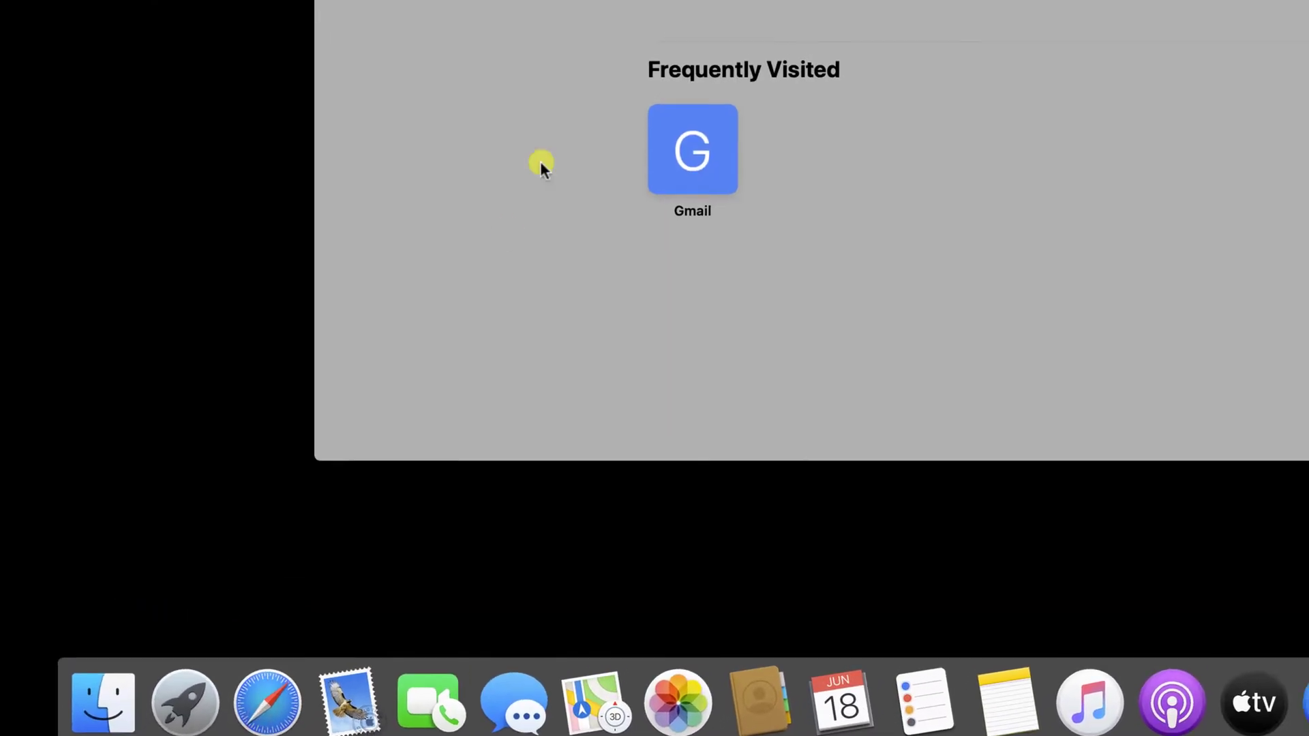
Download TeamViewer free from teamviewer.com, allowing downloads, and reach TeamViewer.dmg in the Downloads stack.
type("te")
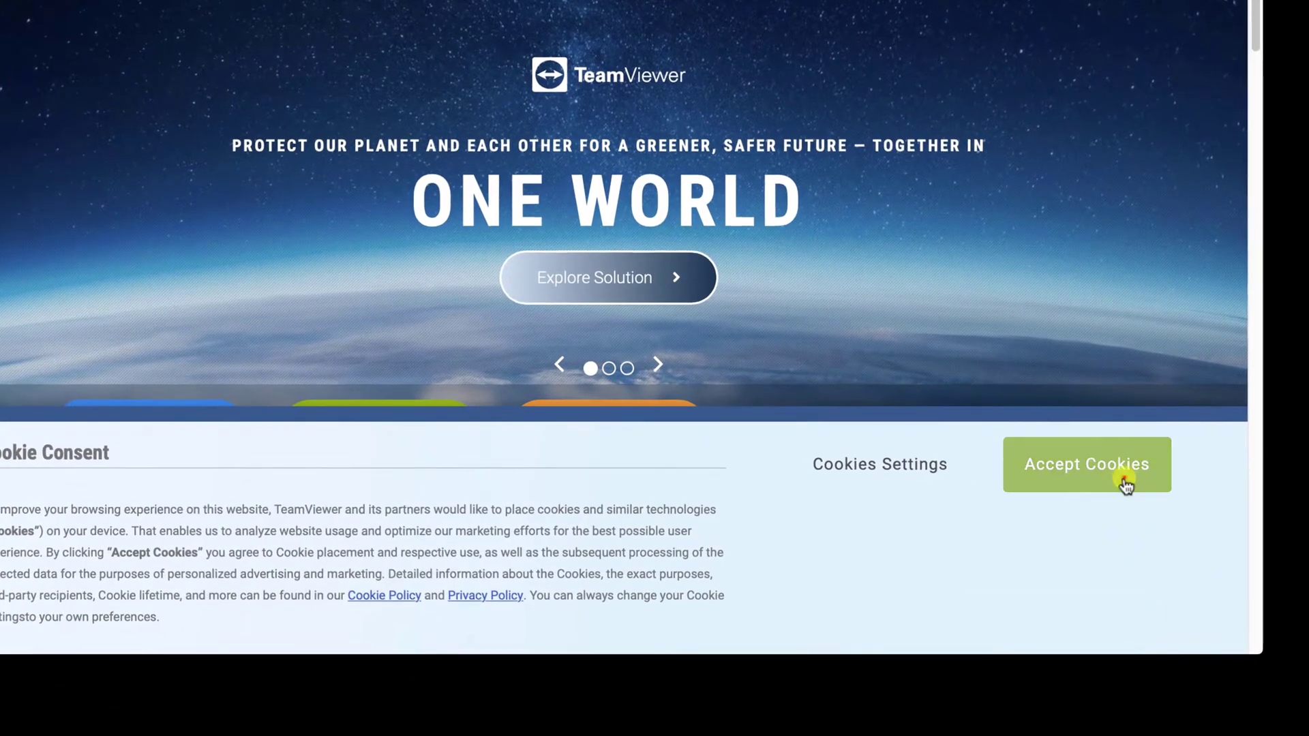
left_click(1086, 465)
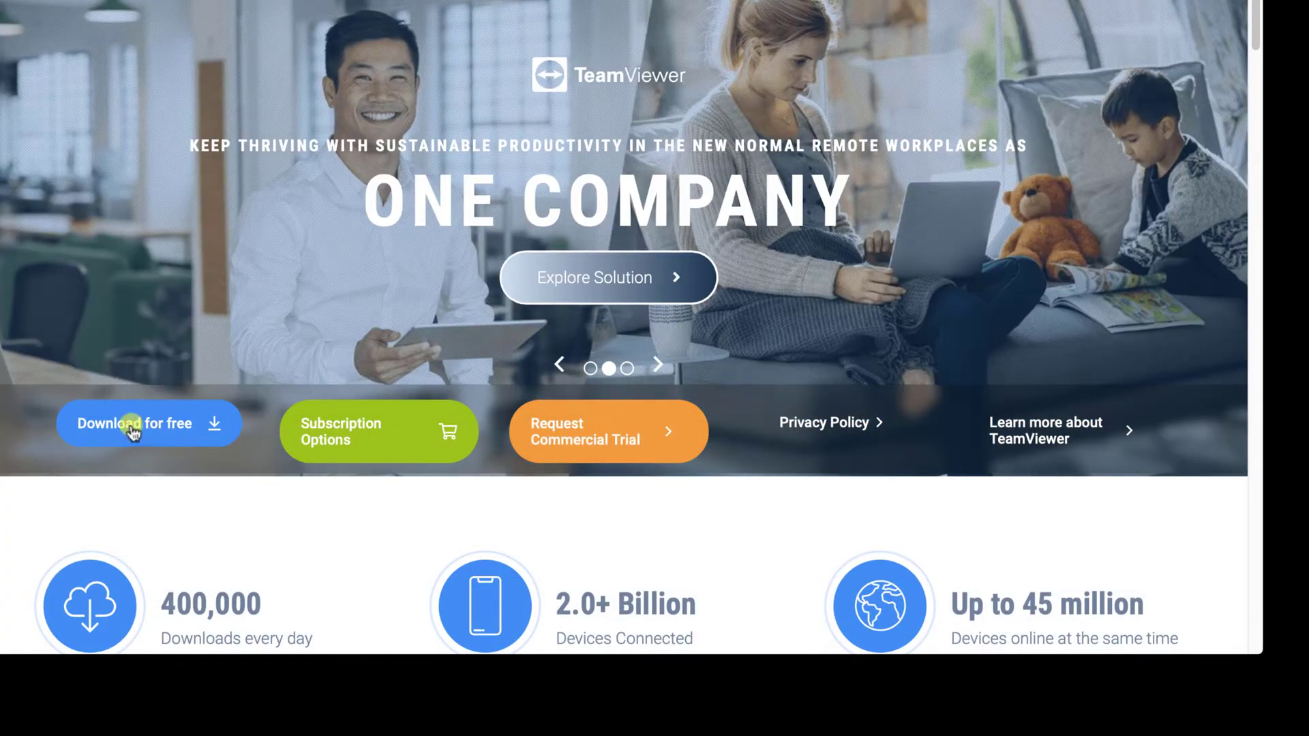
left_click(134, 425)
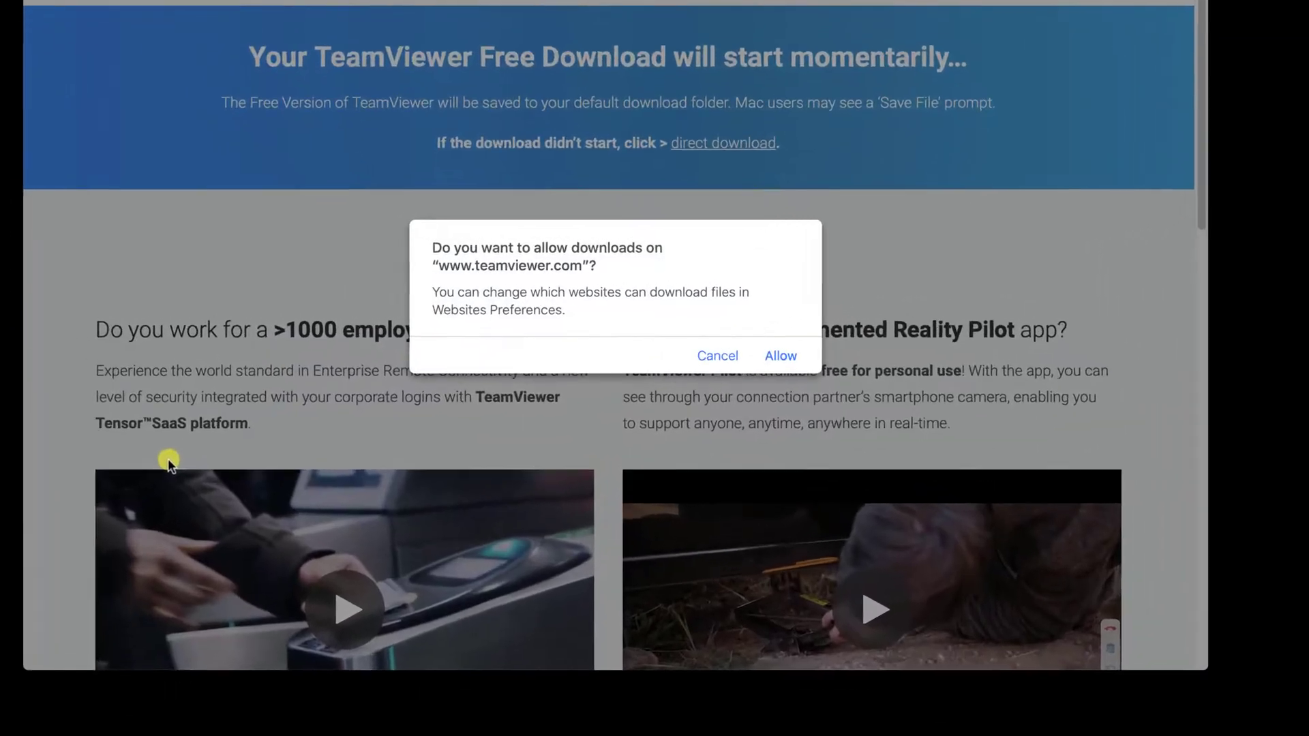
left_click(780, 356)
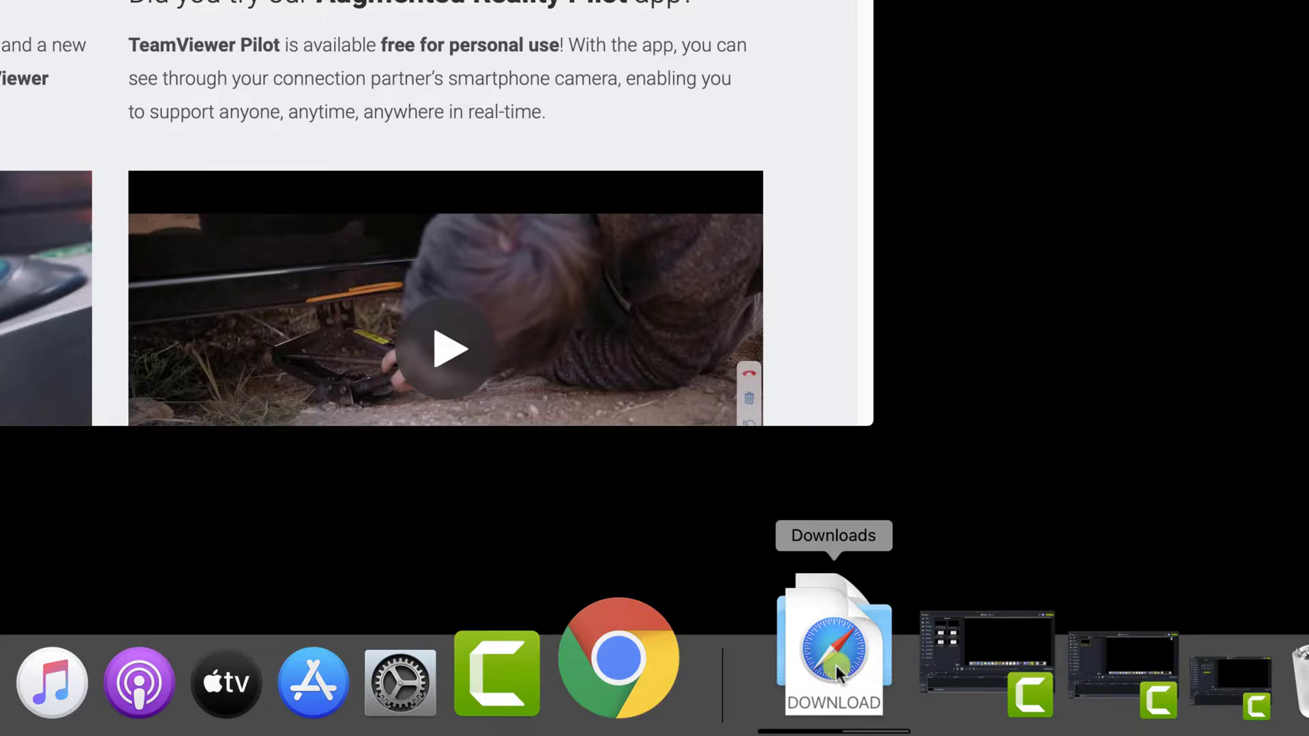
left_click(829, 652)
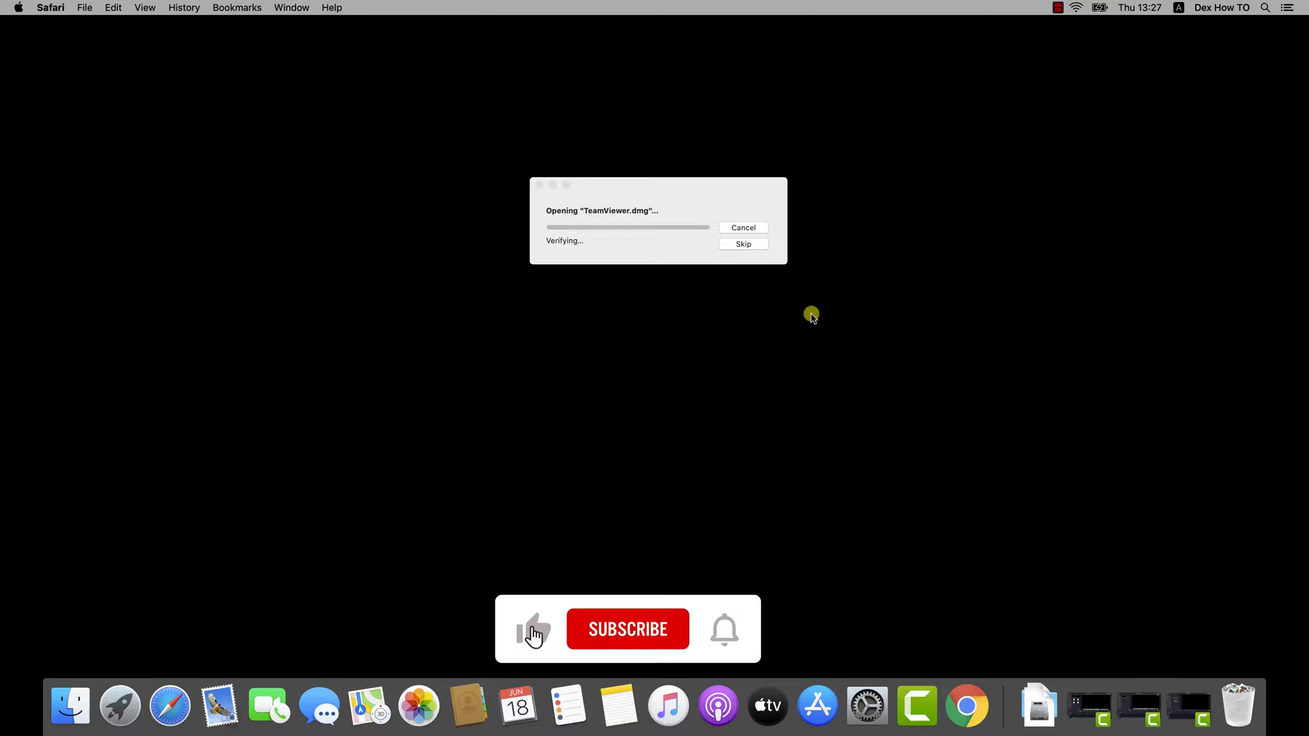
Launch Install TeamViewer from the disk image and agree to the licence terms.
left_click(627, 630)
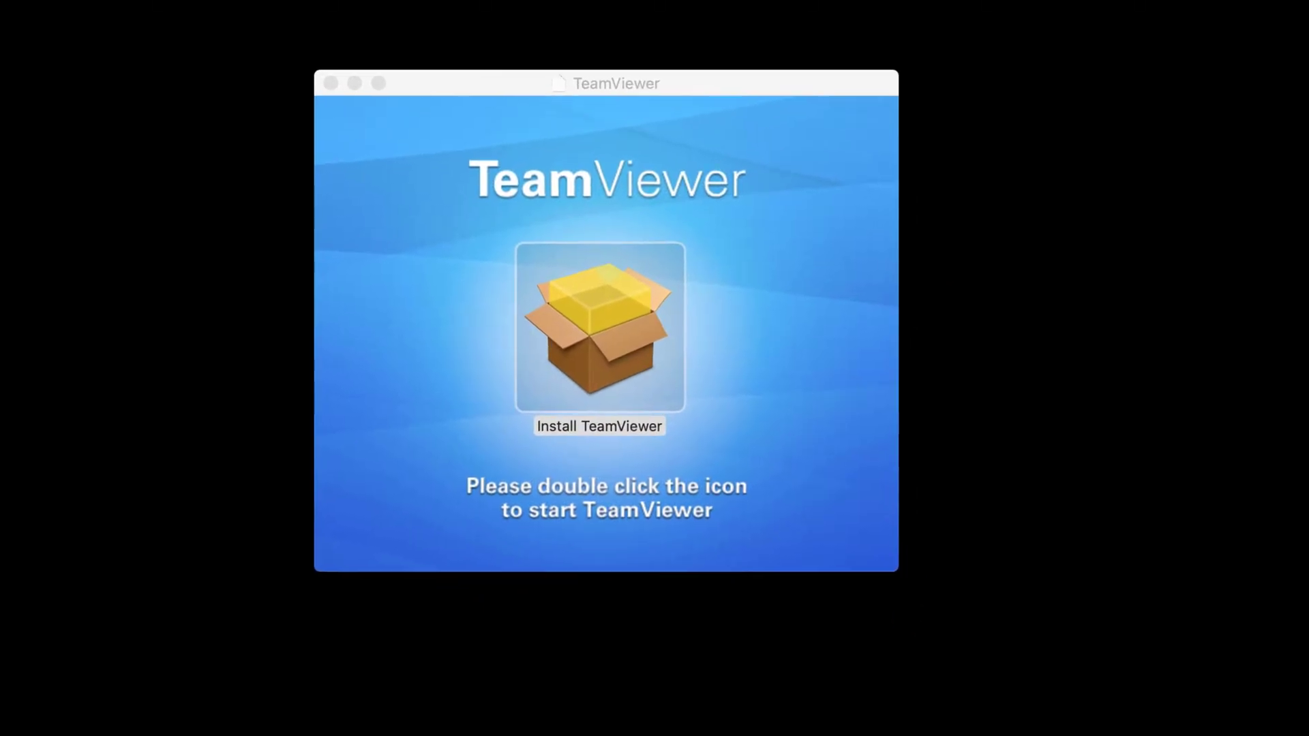
double_click(598, 334)
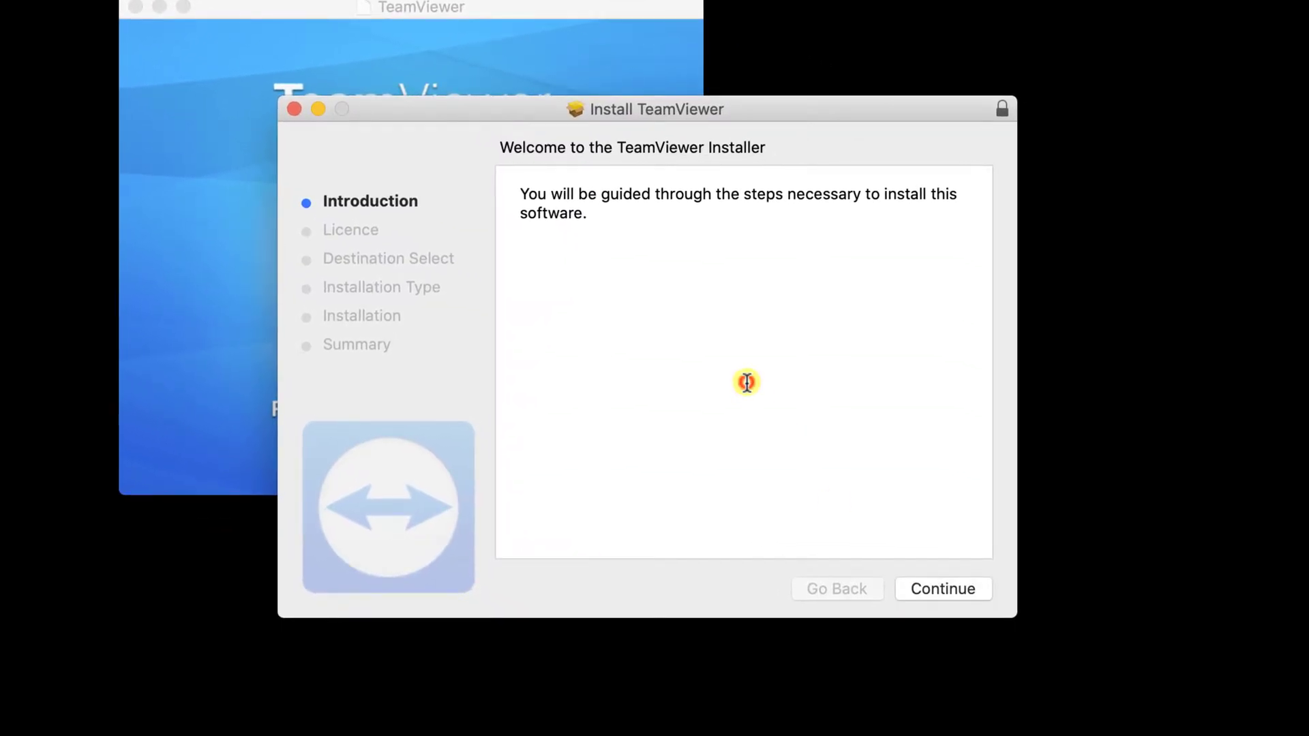
left_click(943, 589)
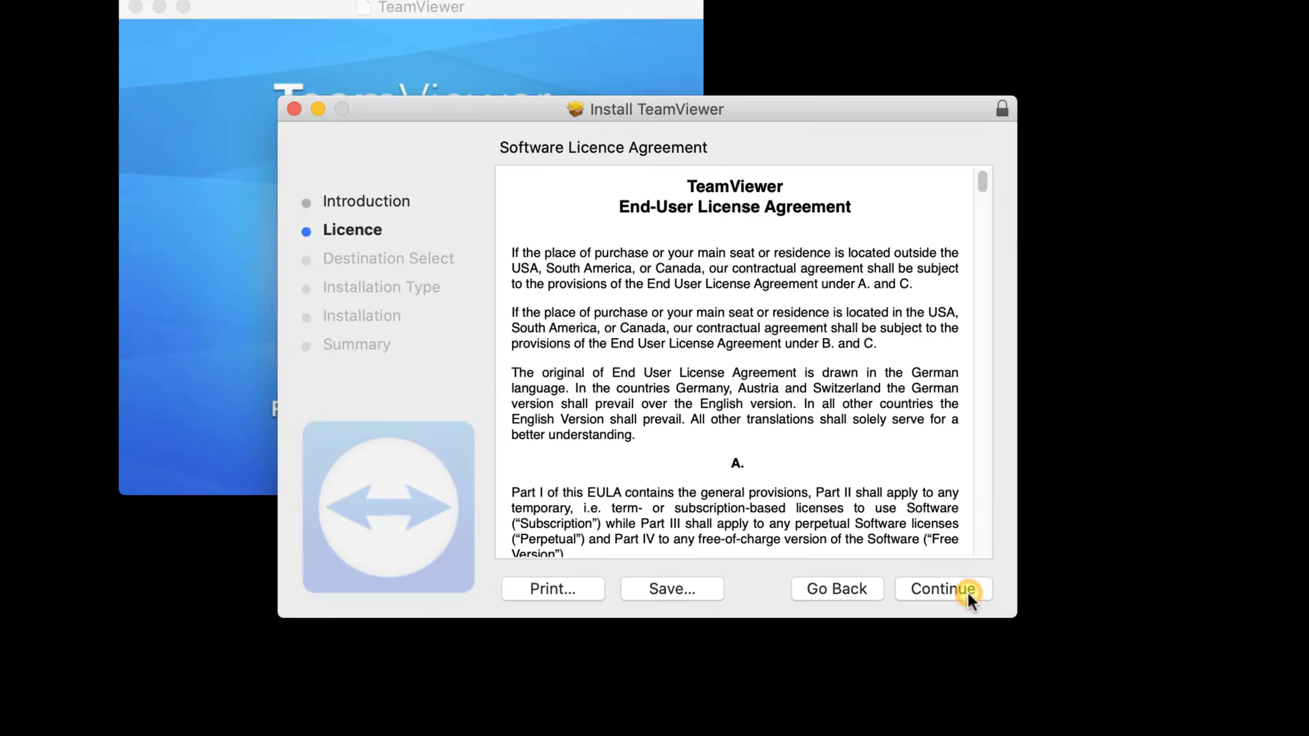
left_click(943, 589)
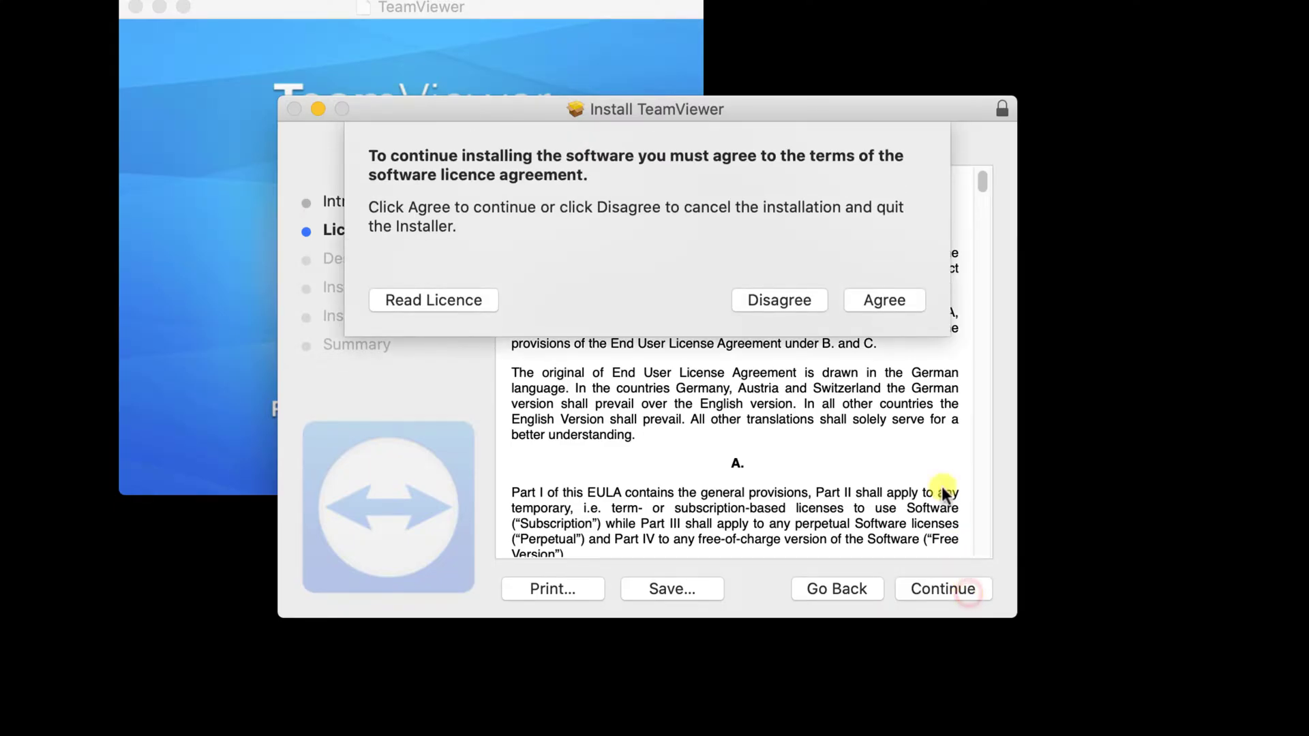
left_click(885, 300)
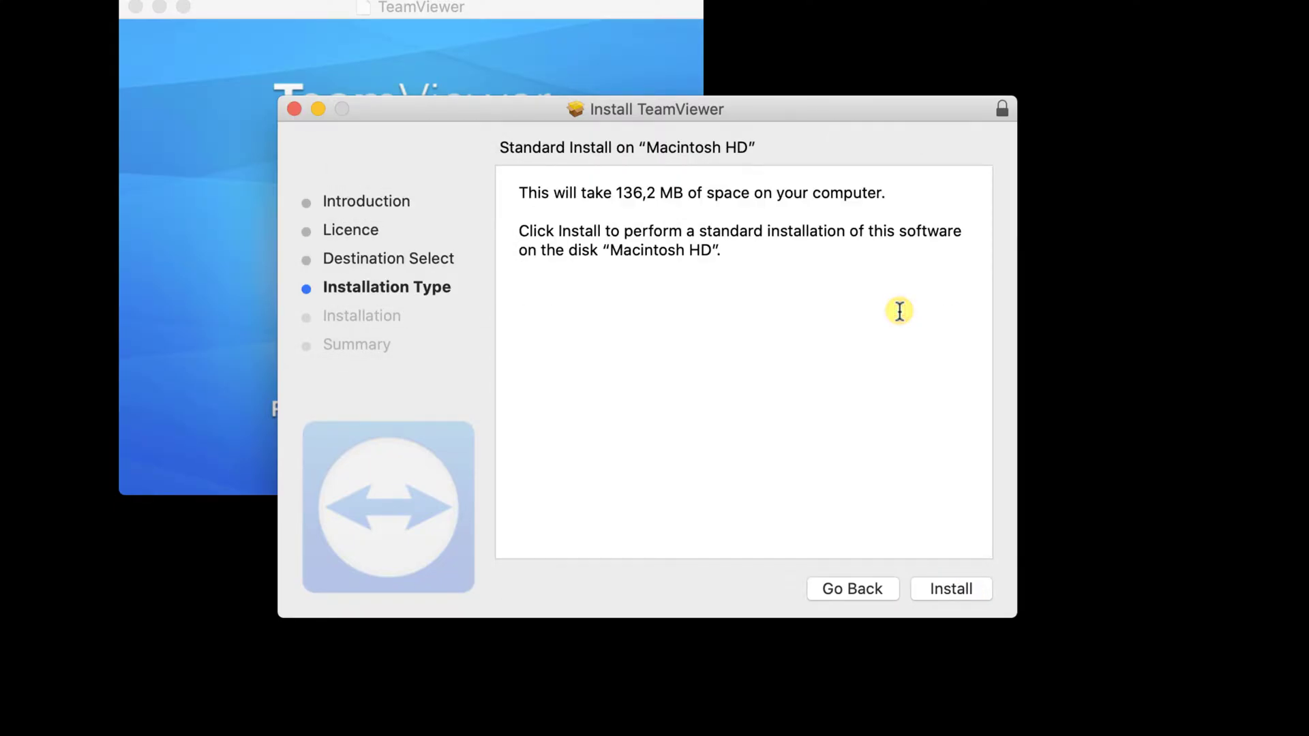
Run the standard installation on Macintosh HD and close the finished installer.
left_click(952, 588)
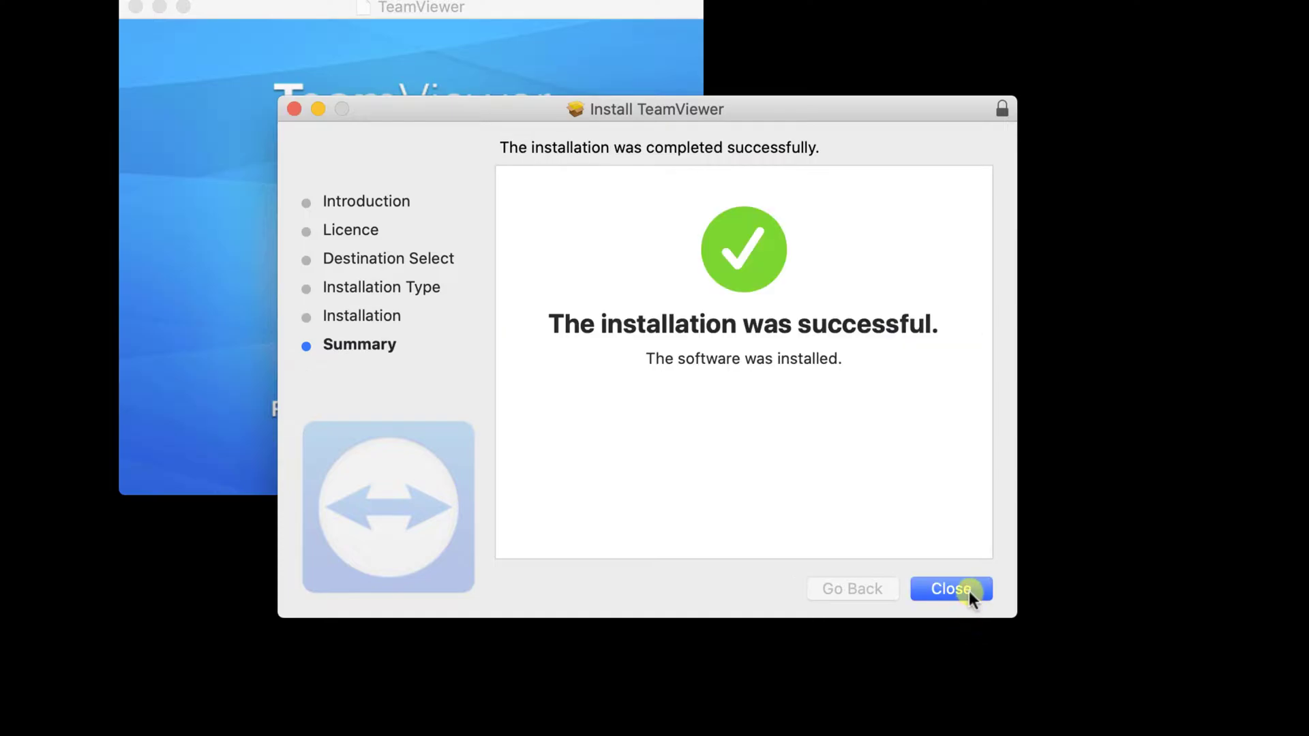
left_click(951, 589)
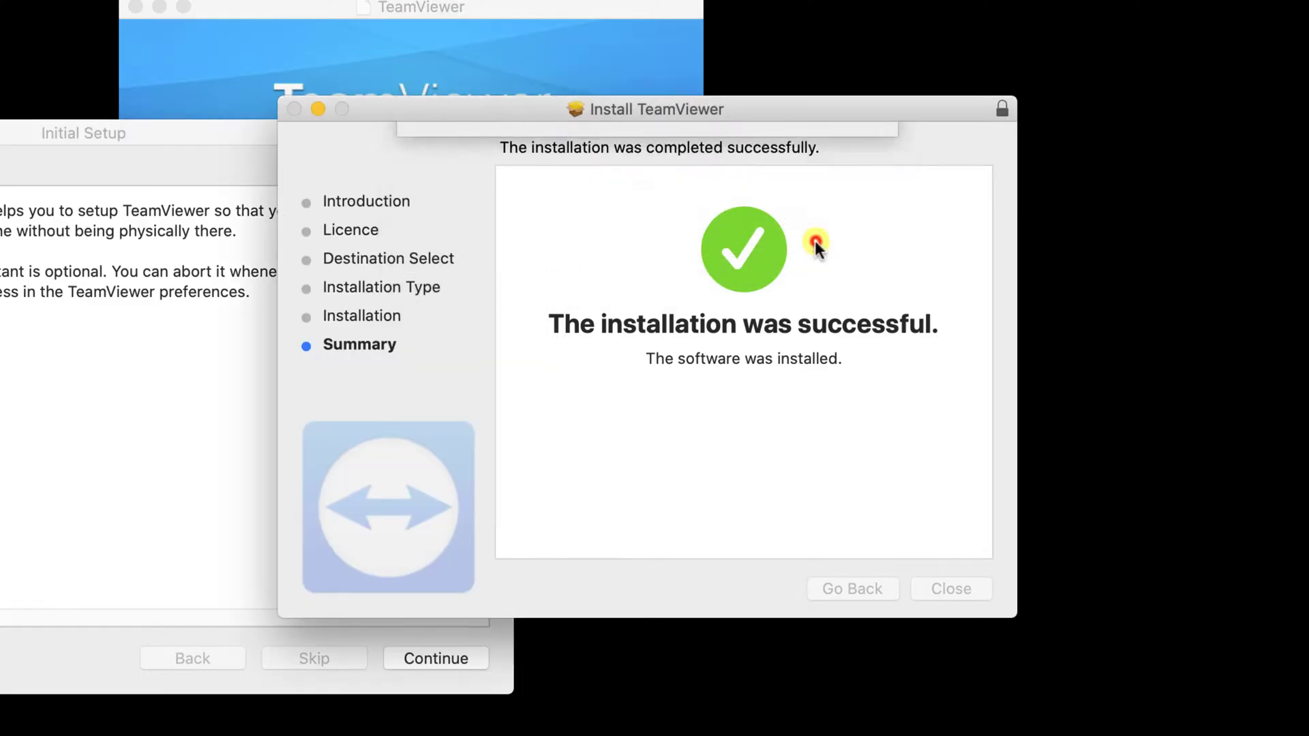
Complete Initial Setup, leaving the unattended-access password empty, and finish into TeamViewer.
left_click(950, 589)
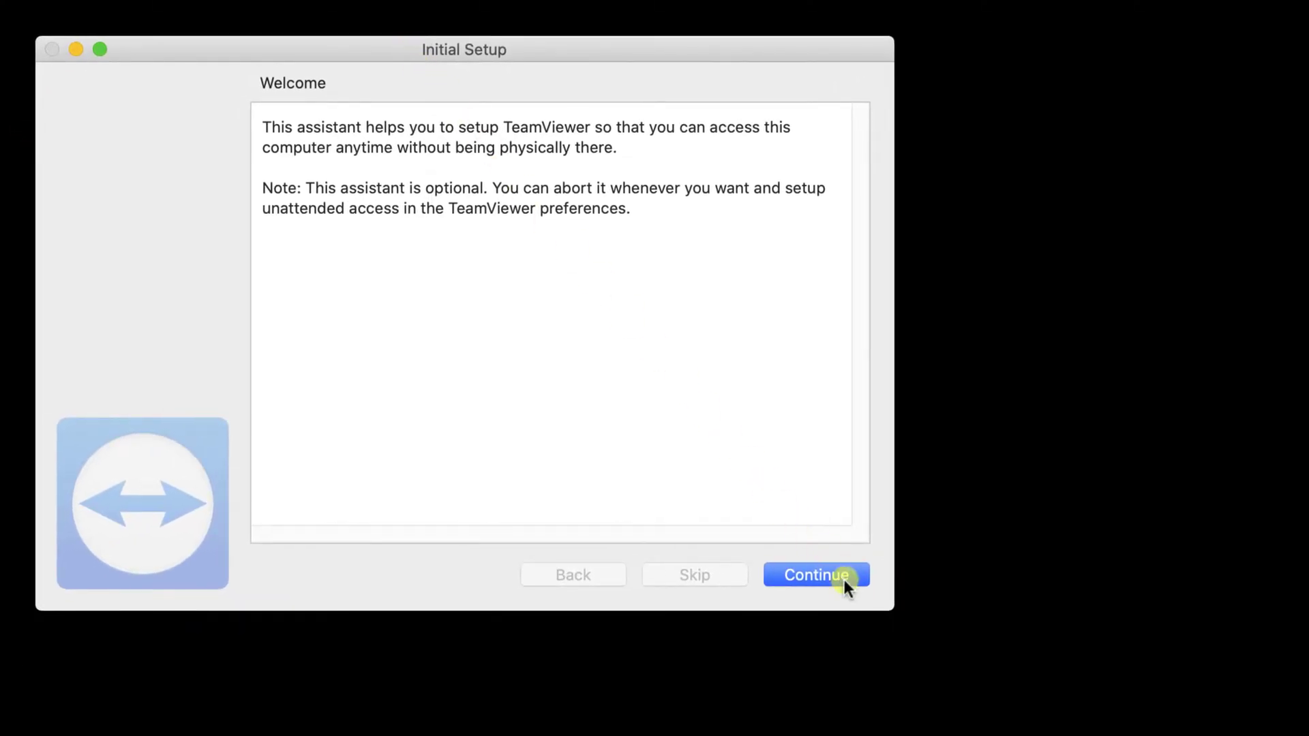
left_click(817, 575)
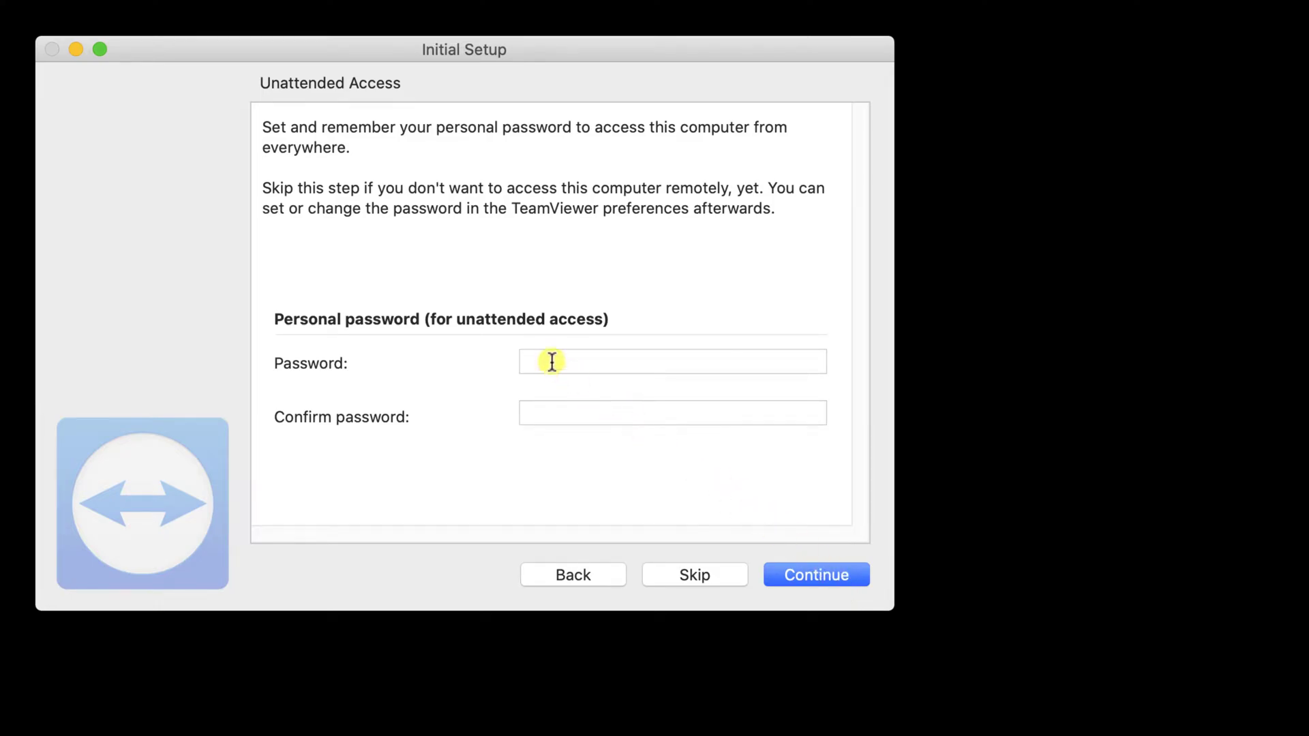
left_click(577, 361)
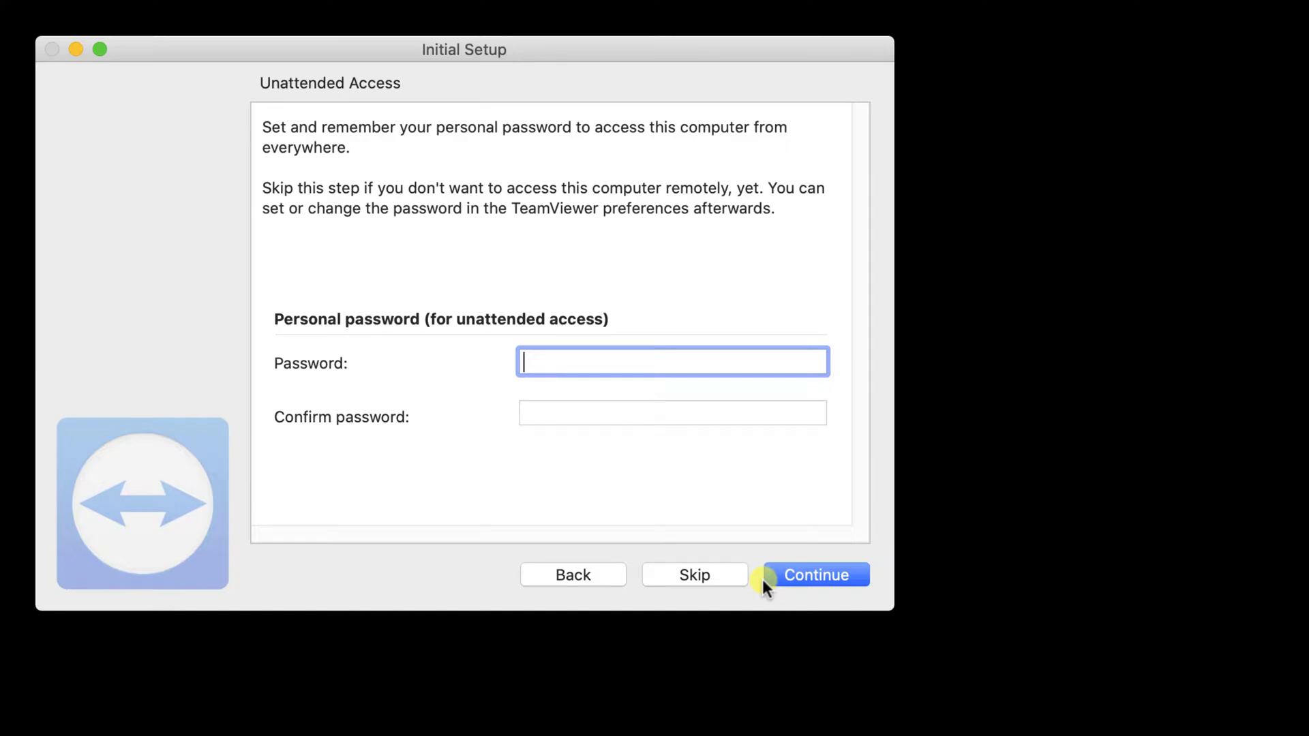
left_click(816, 575)
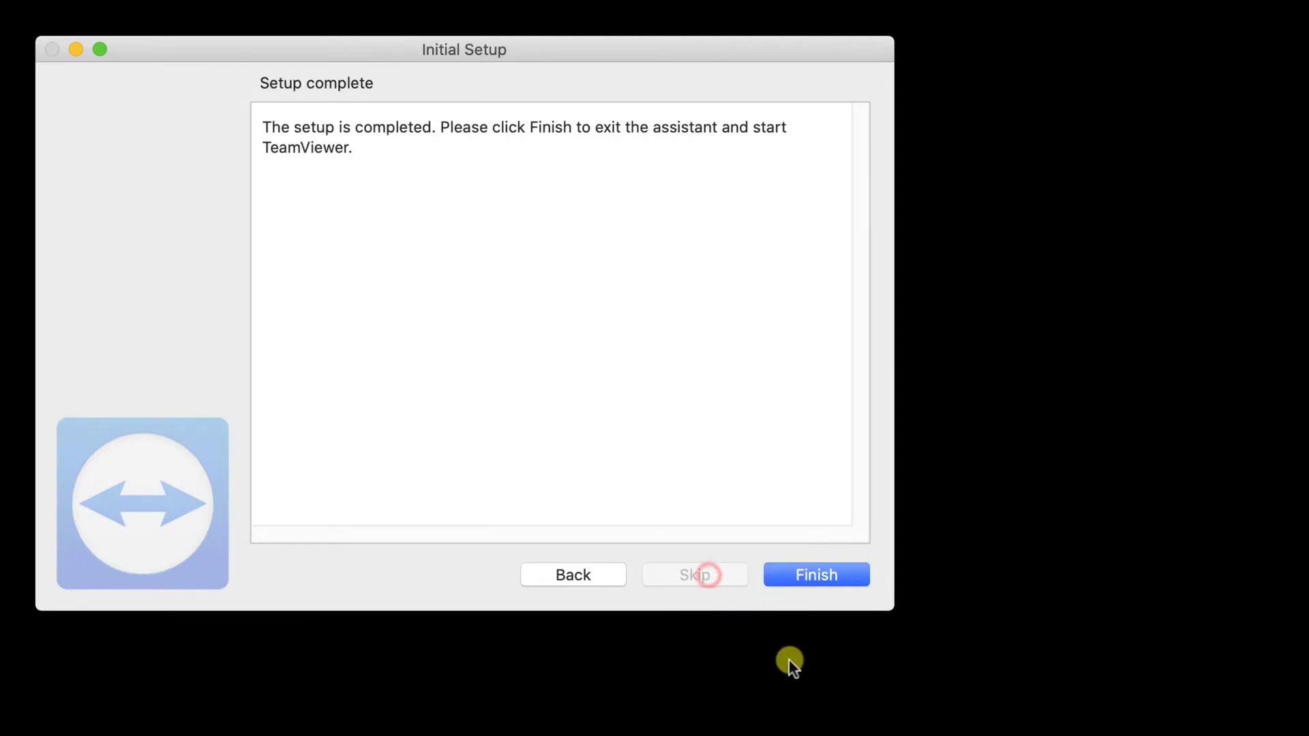
left_click(816, 575)
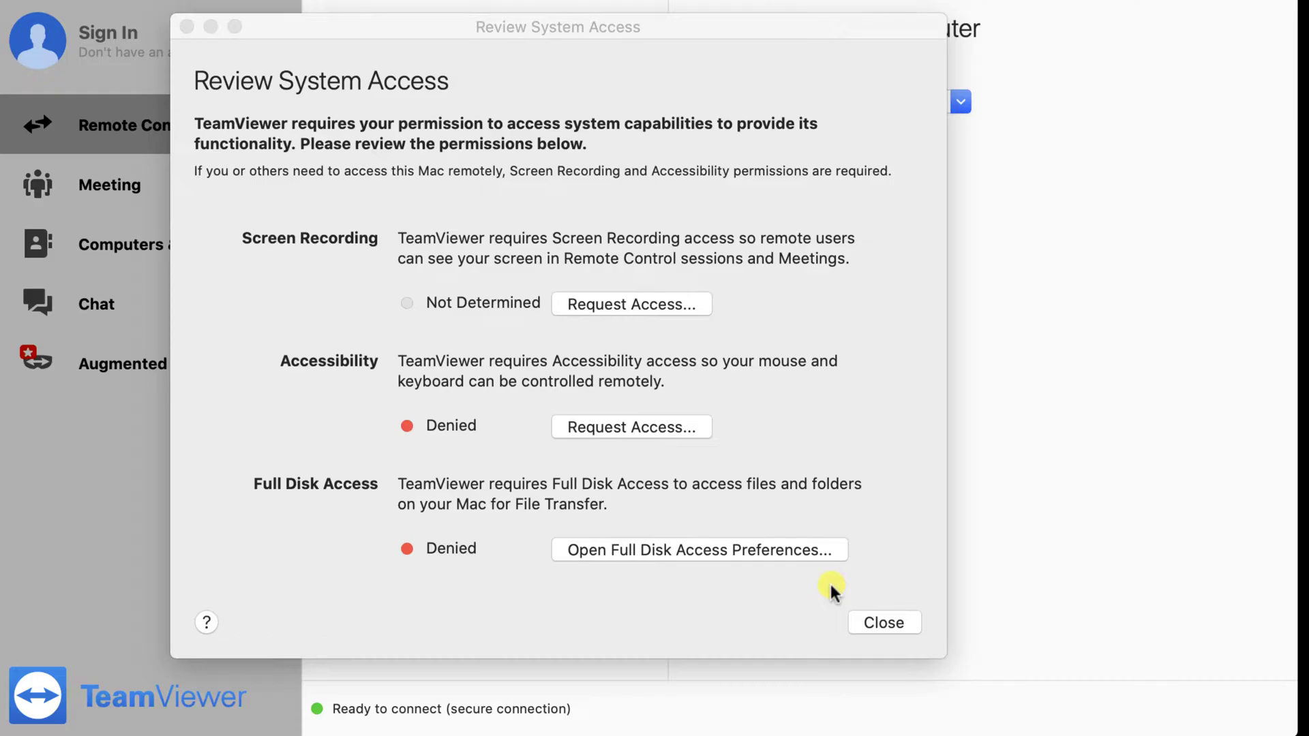
mouse_move(640, 306)
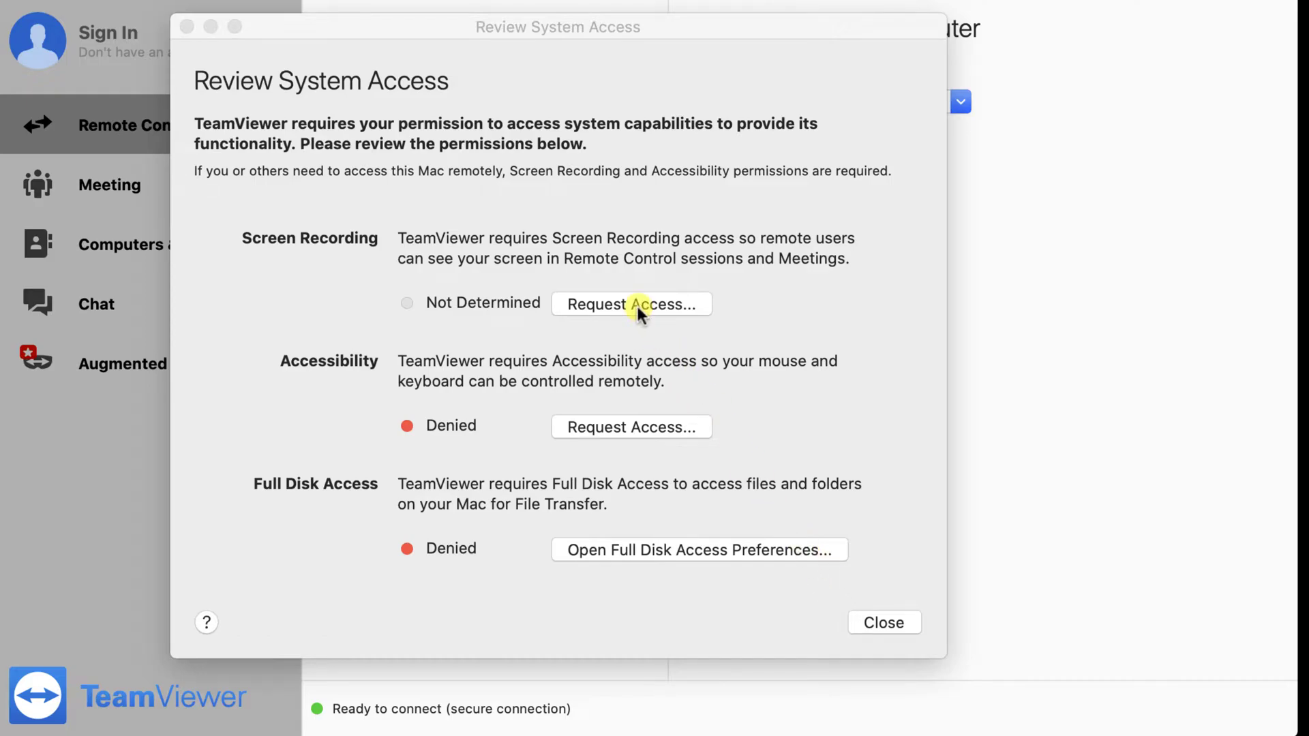
Enable TeamViewer under Screen Recording in Security & Privacy and quit TeamViewer to apply it.
left_click(631, 304)
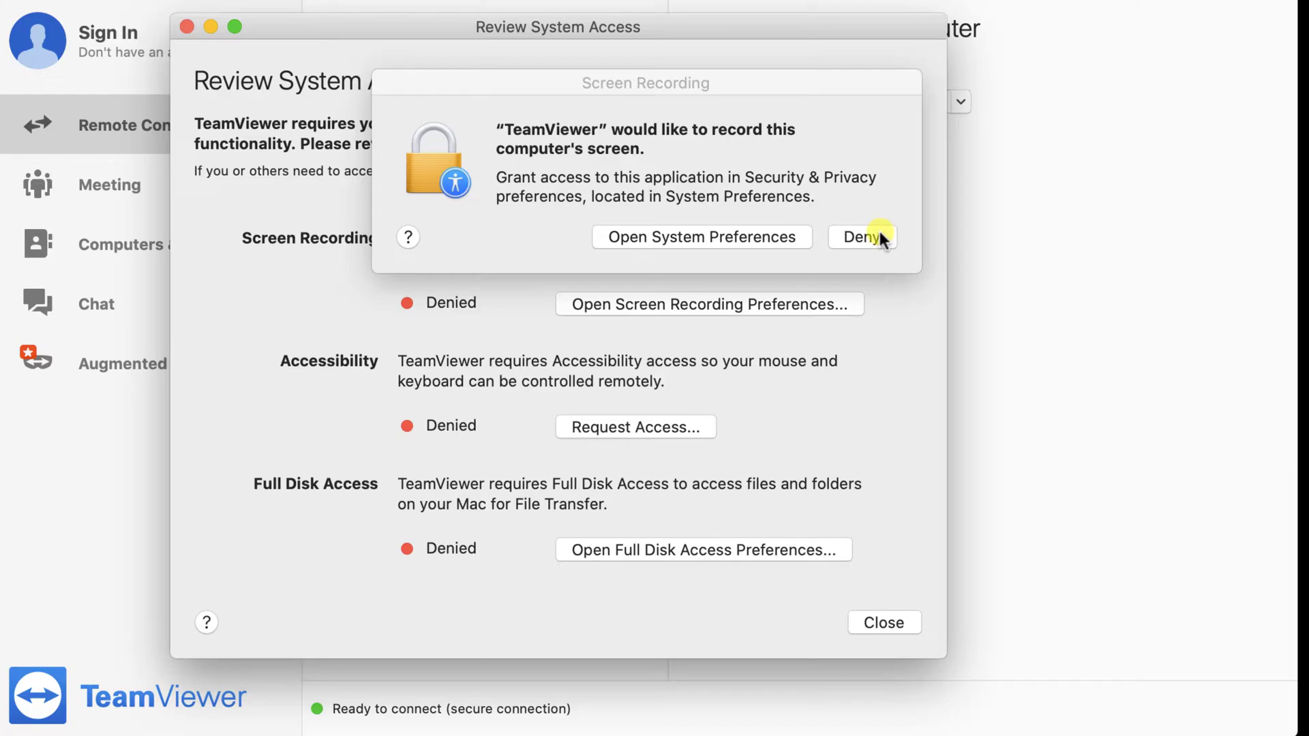
left_click(862, 237)
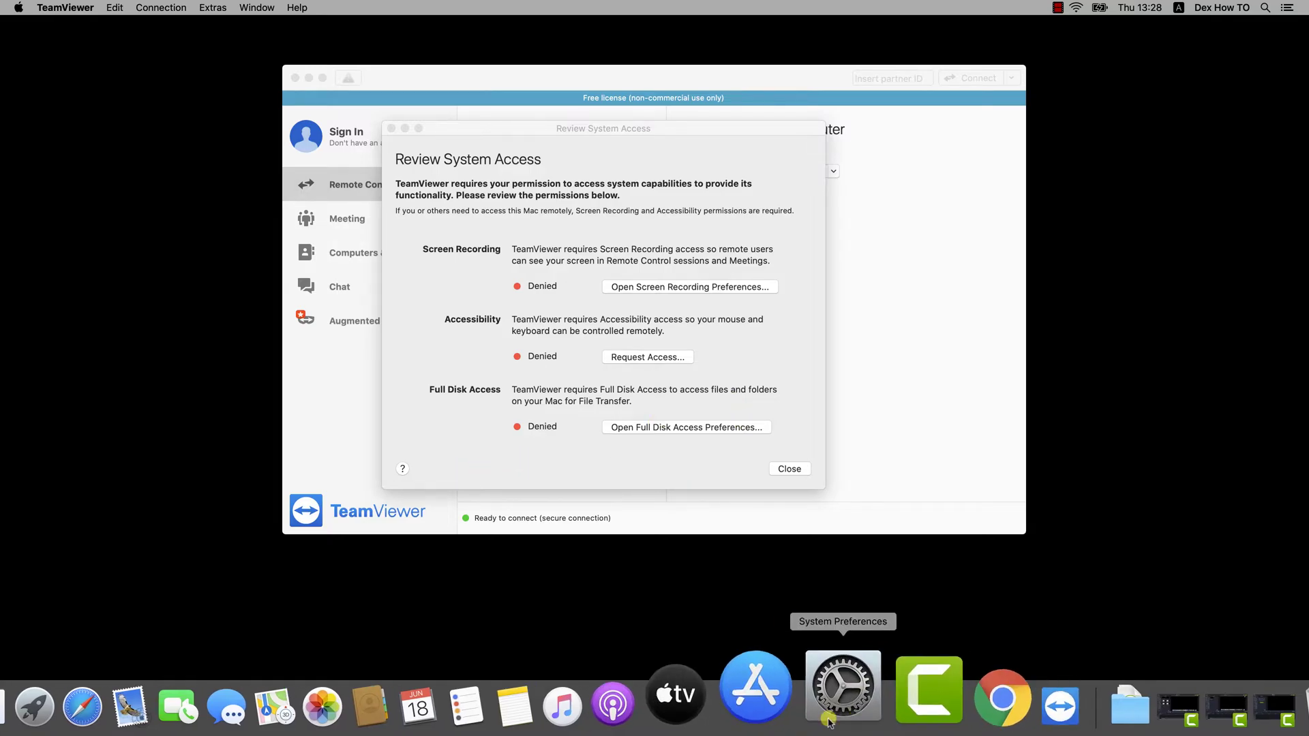
left_click(689, 287)
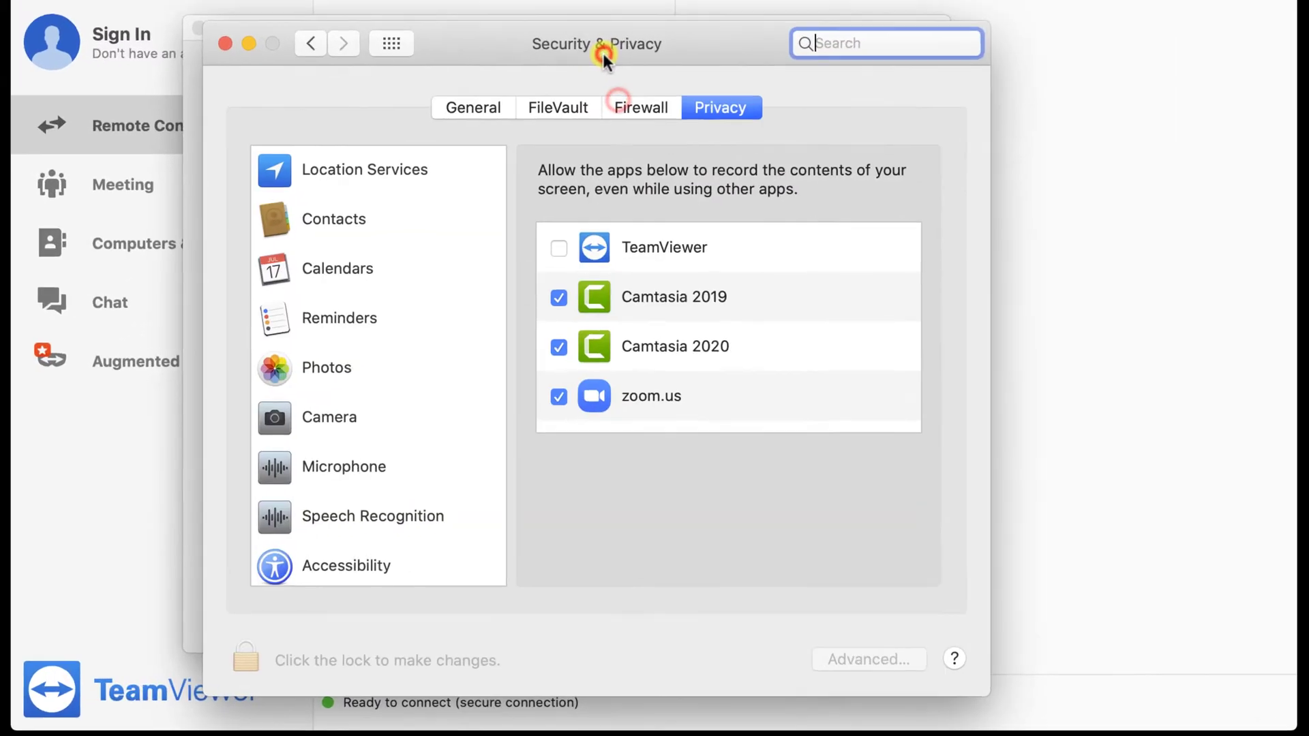
left_click(558, 247)
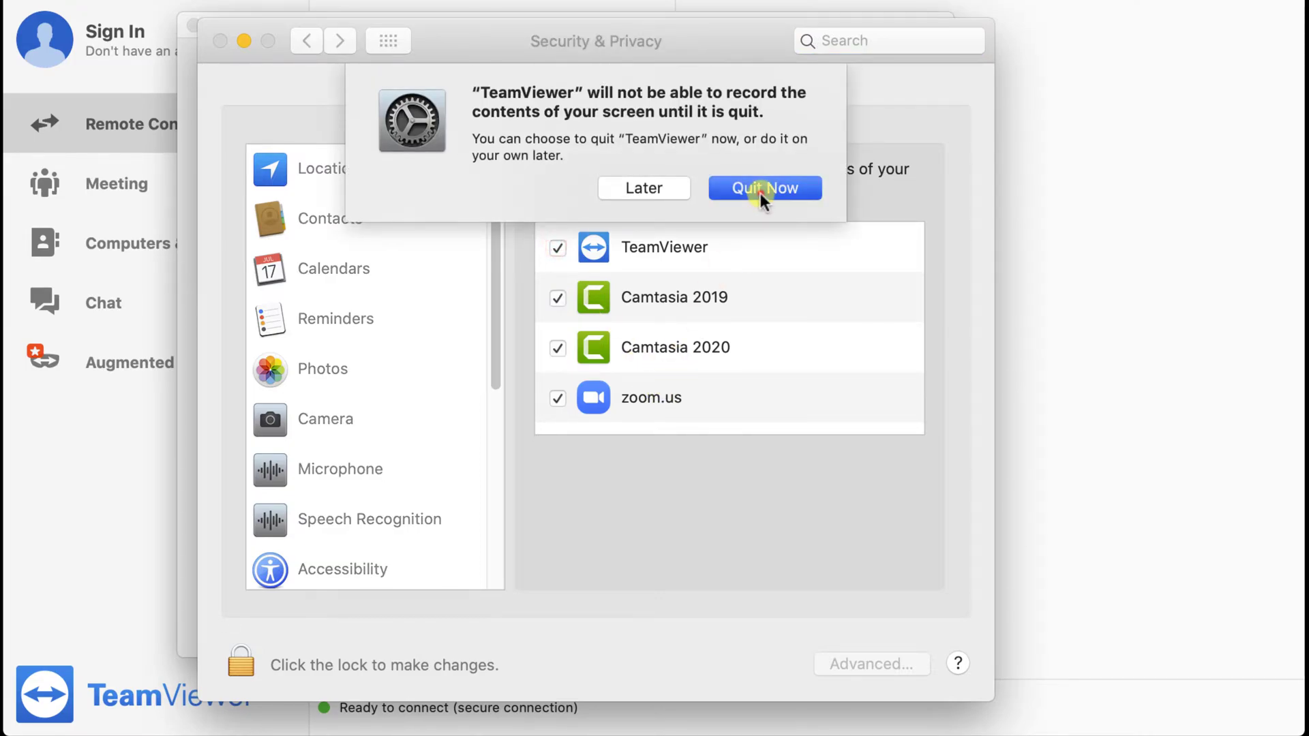
left_click(765, 188)
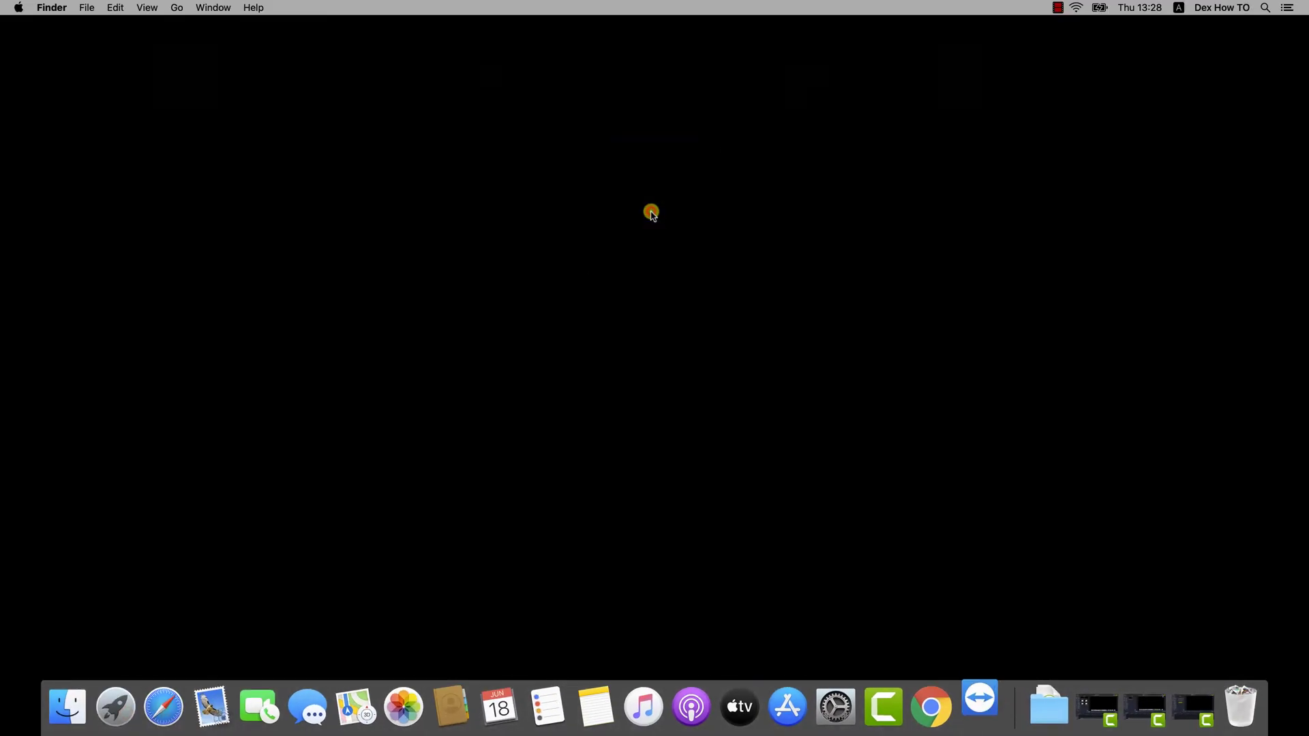
Relaunch TeamViewer from the Dock with Screen Recording now allowed.
left_click(978, 707)
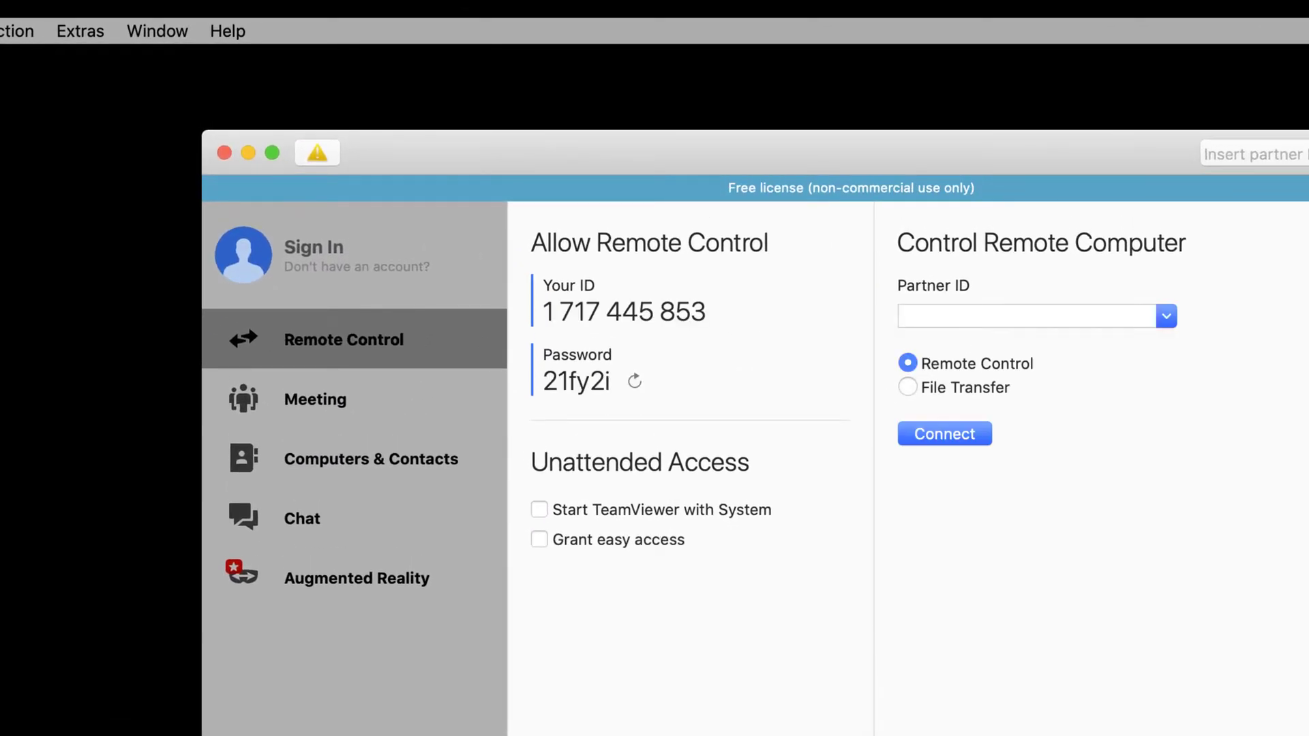
mouse_move(1223, 613)
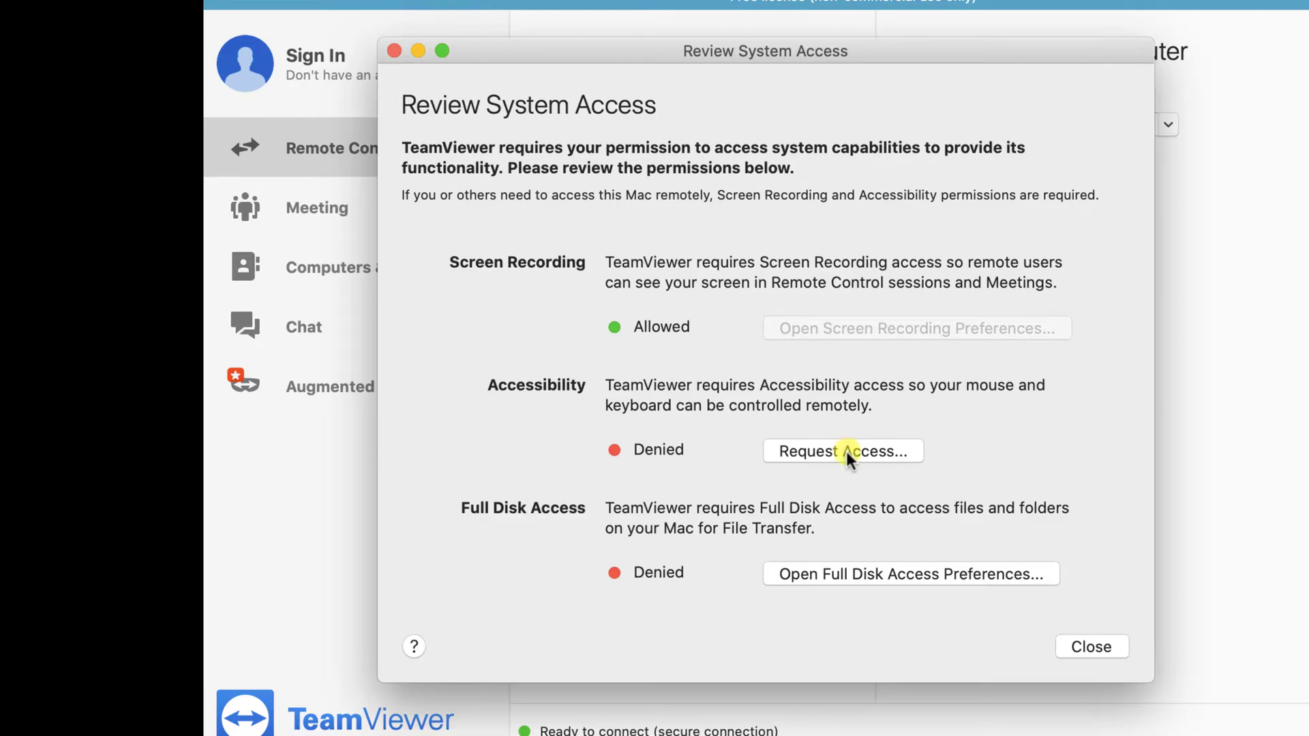
mouse_move(932, 260)
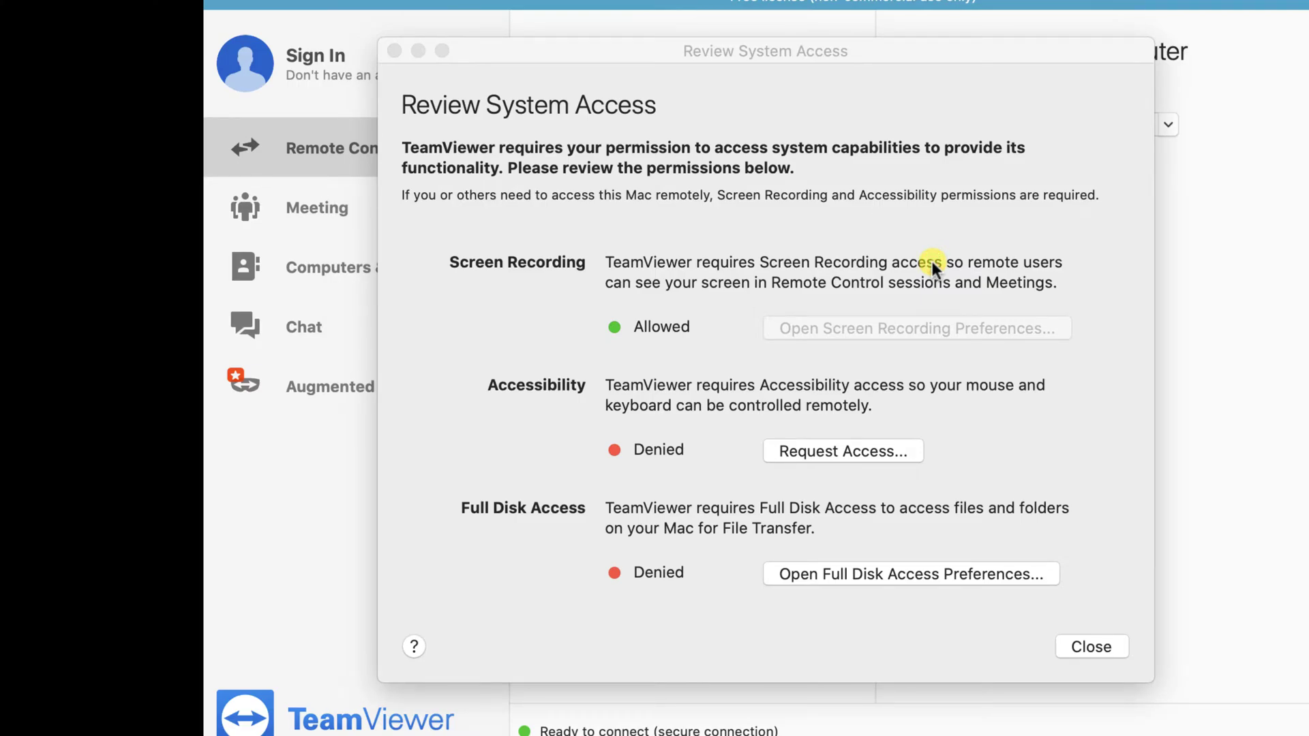
Unlock Security & Privacy and tick TeamViewer in the Accessibility list.
left_click(843, 451)
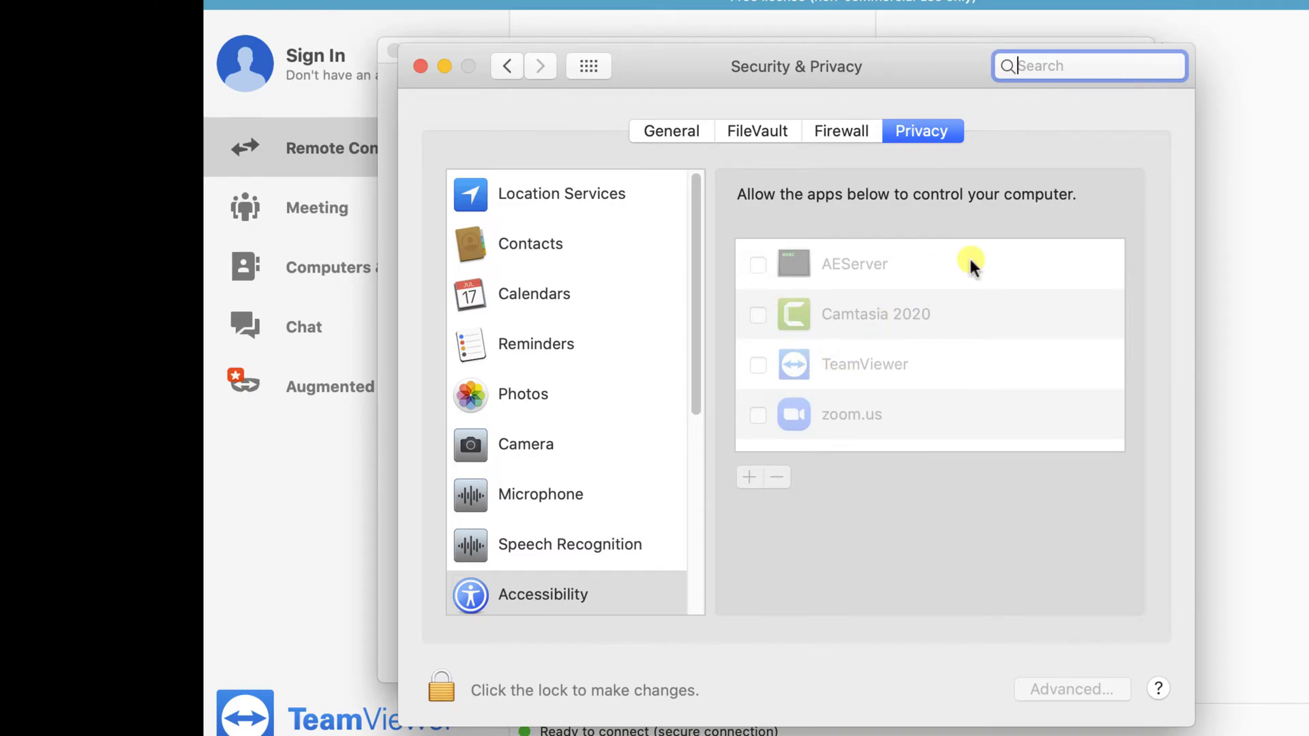
left_click(446, 695)
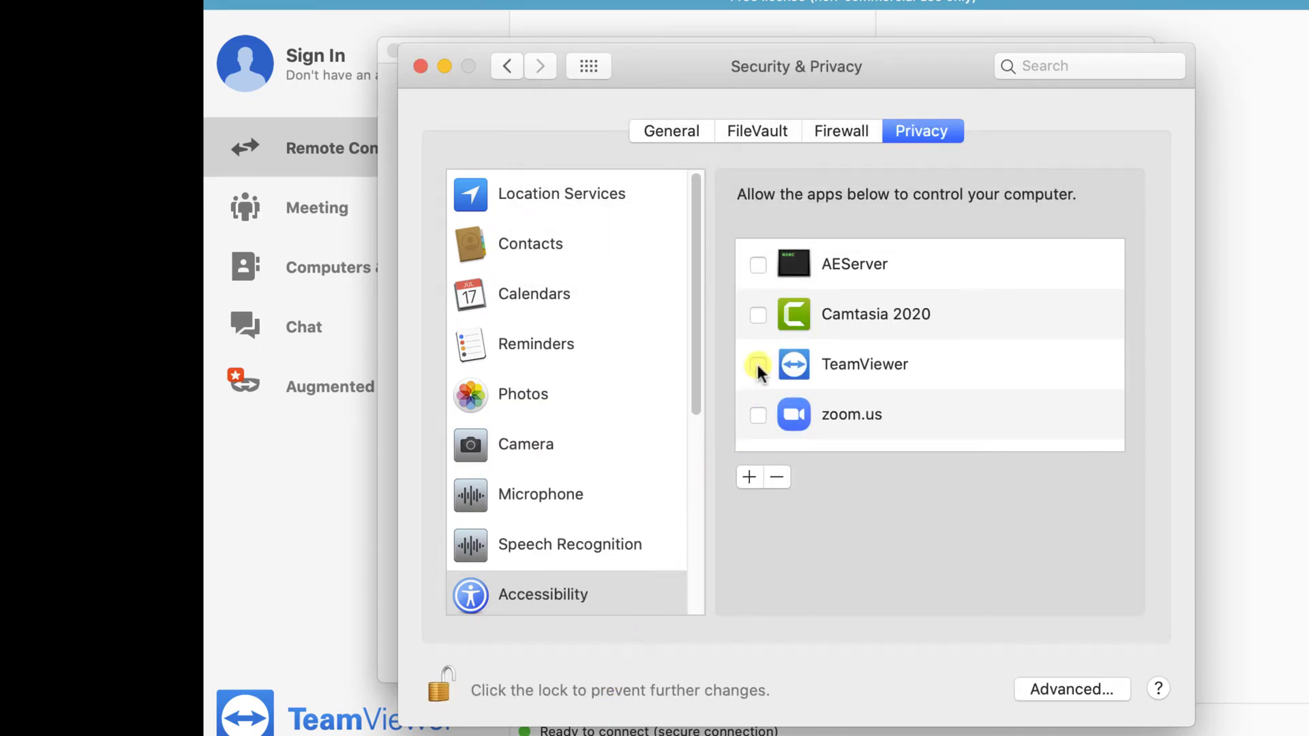
left_click(757, 364)
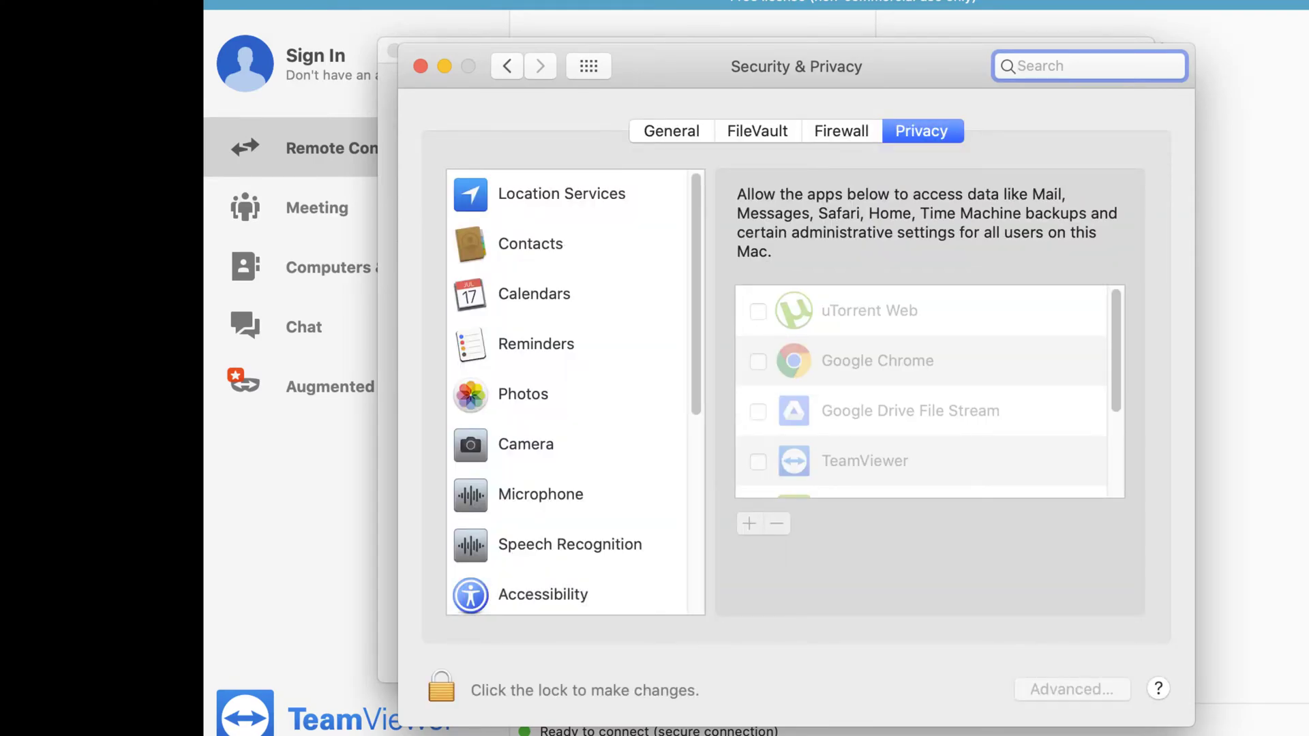
Authenticate, tick TeamViewer under Full Disk Access, choose Later, and close Review System Access.
left_click(440, 691)
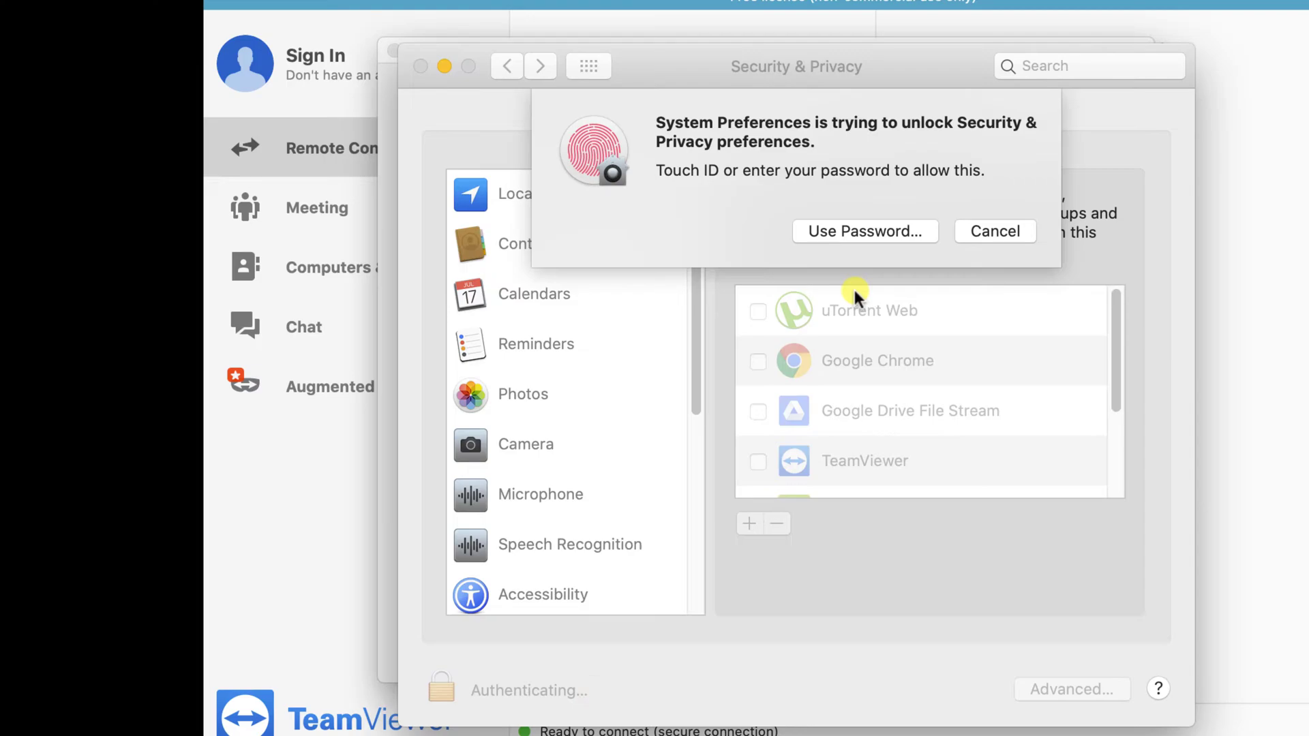
left_click(995, 232)
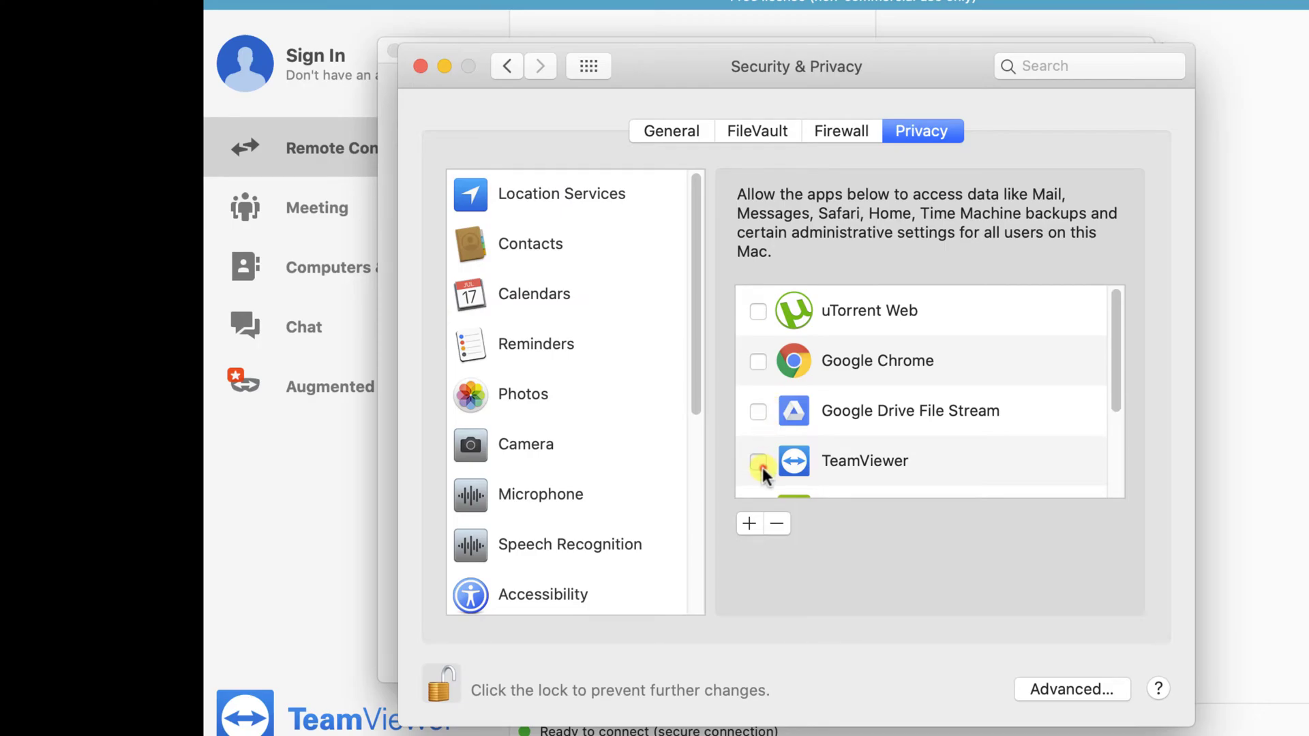
left_click(758, 460)
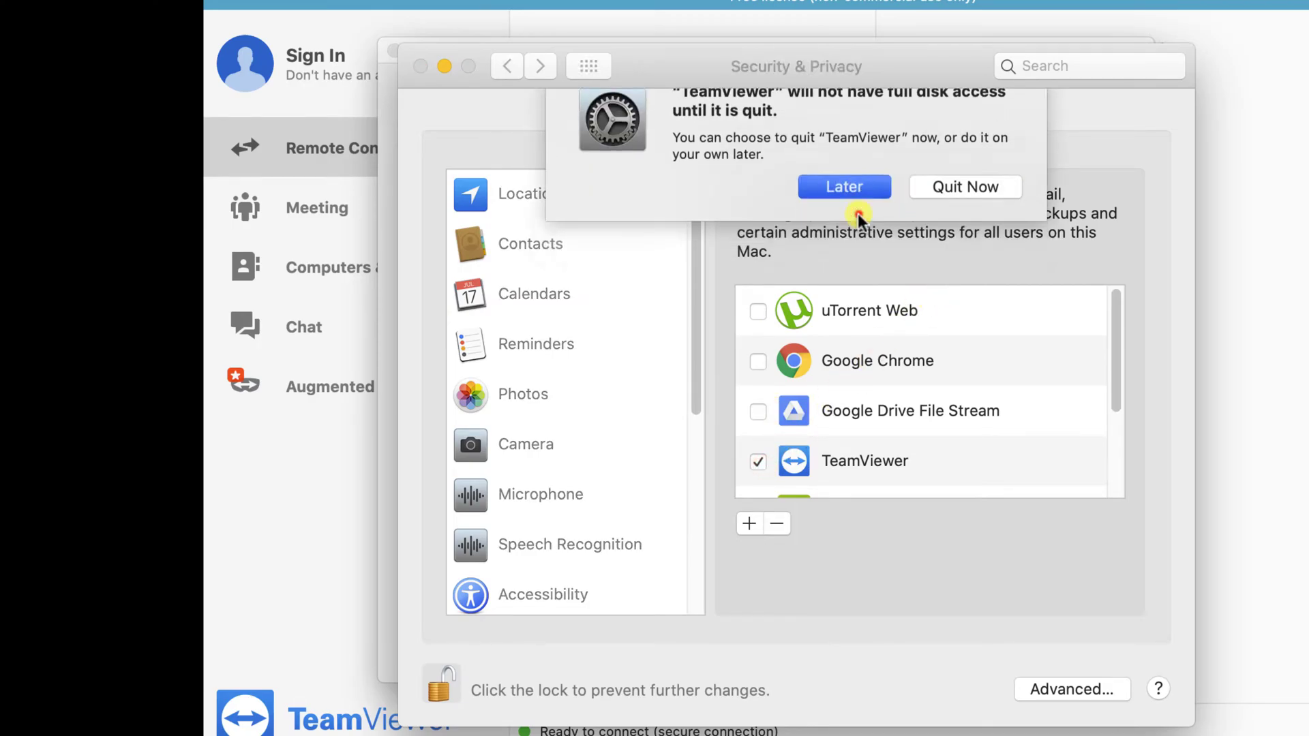
left_click(844, 186)
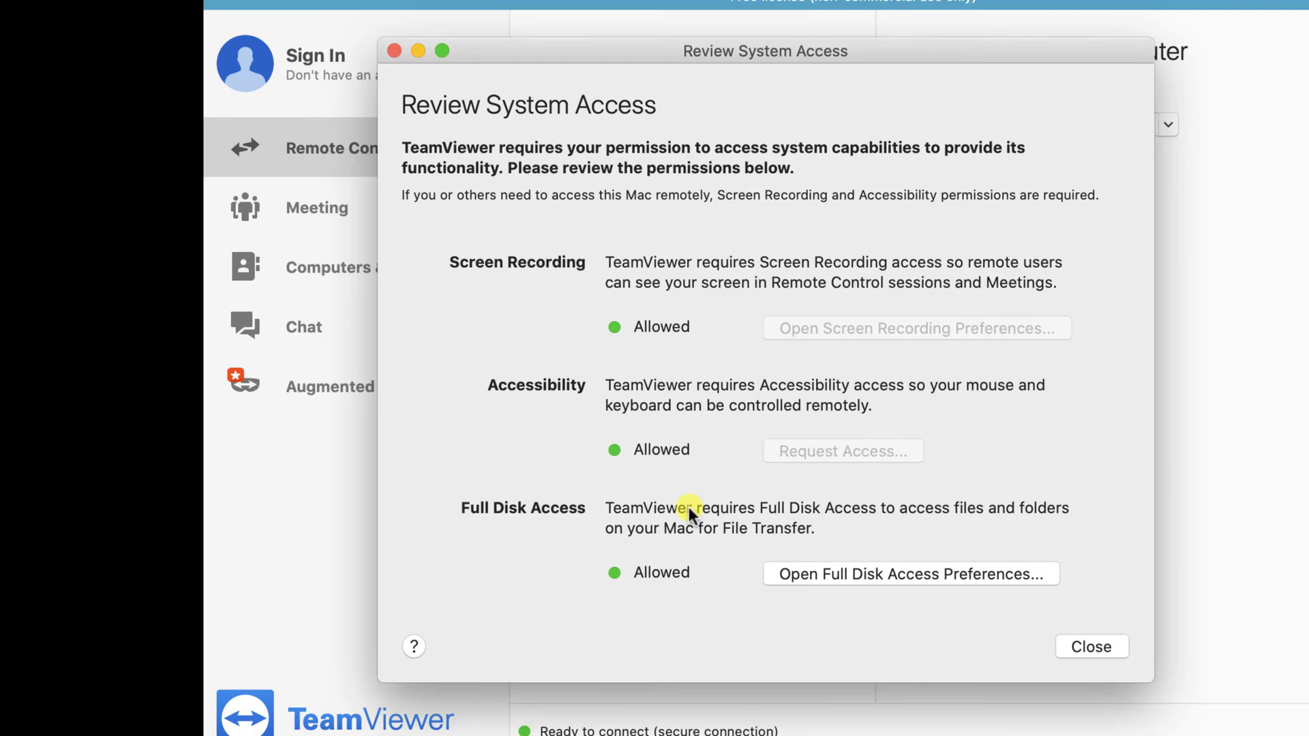
left_click(1091, 647)
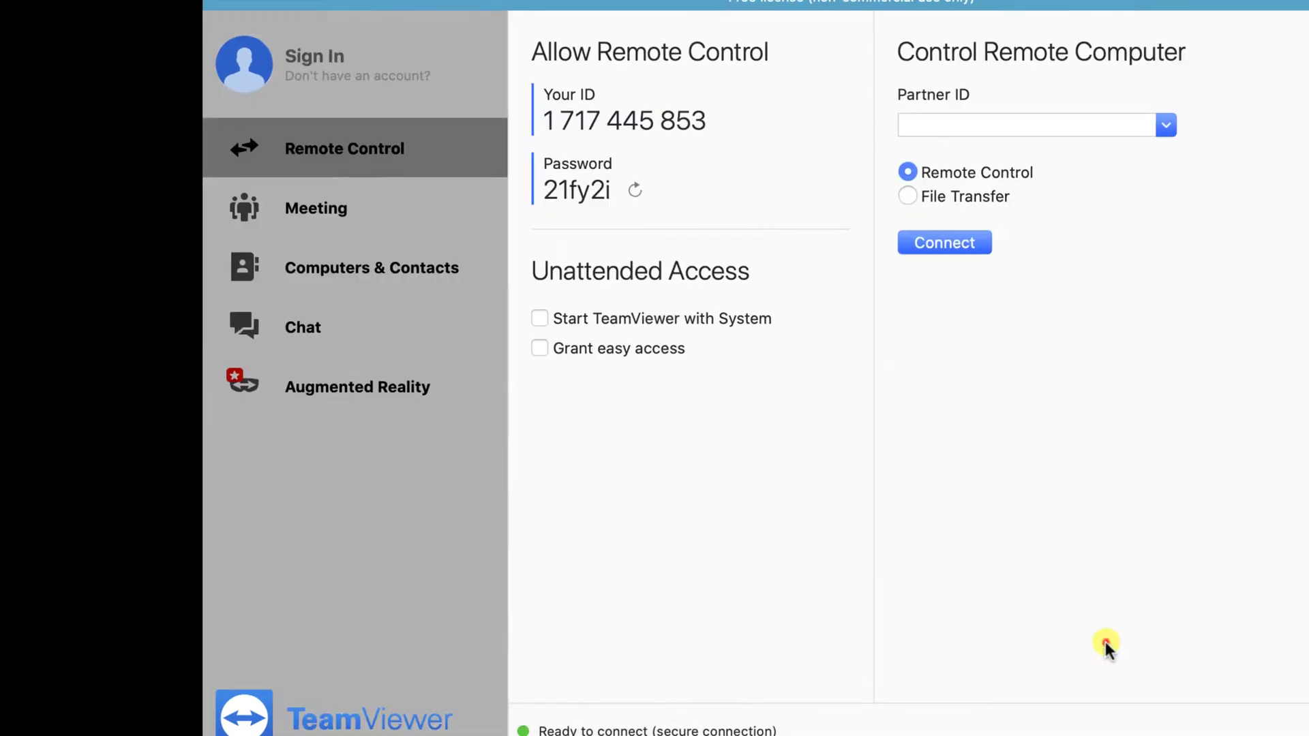